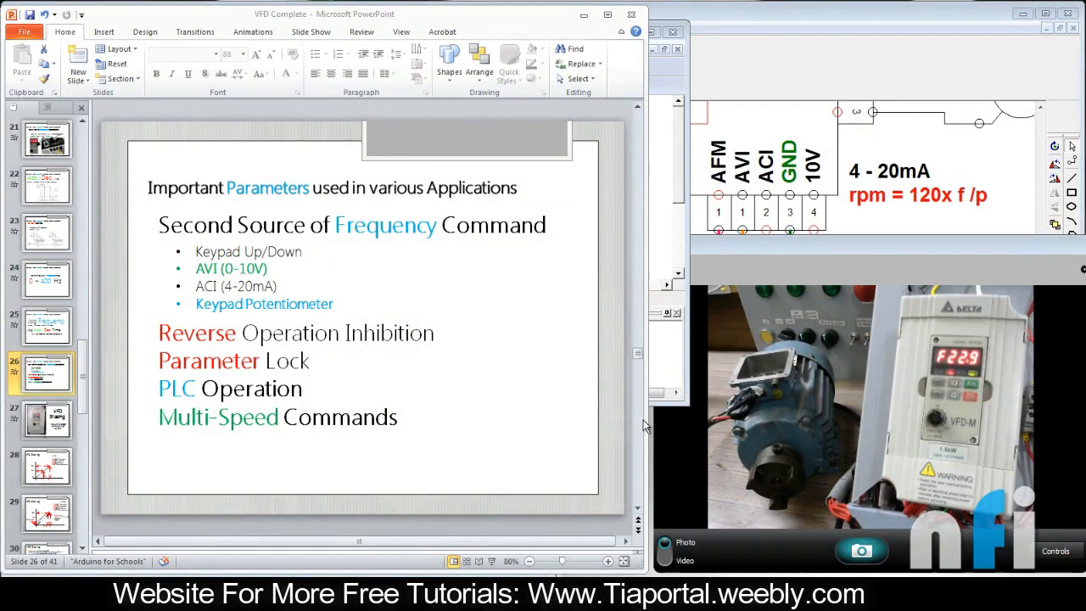
mouse_move(319, 256)
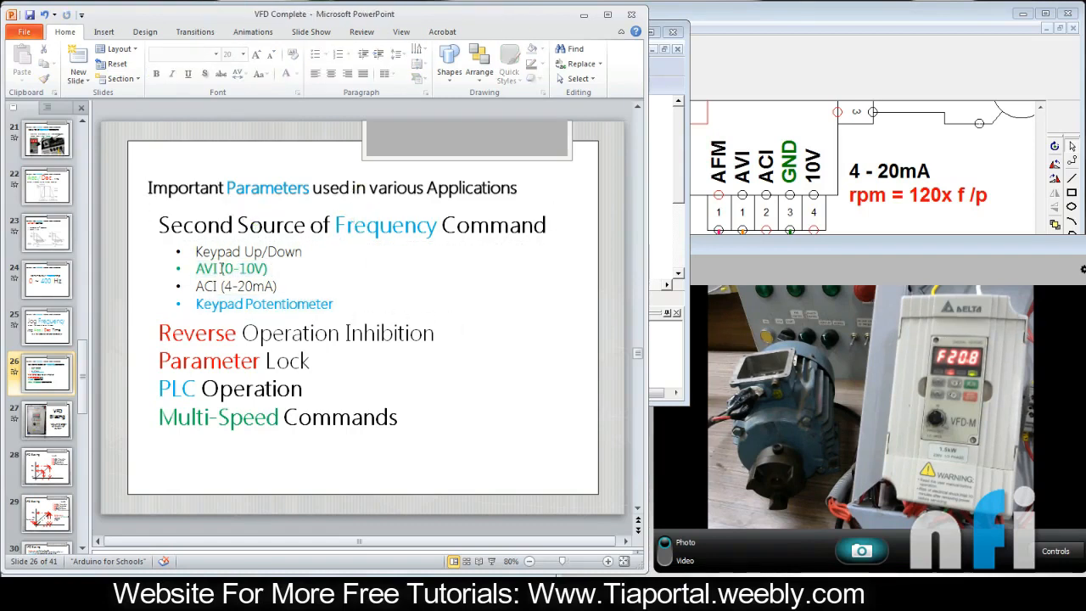
Step: Bring up the VFD manual's entry for Pr.142, Second Source of Frequency Command
left_click(254, 271)
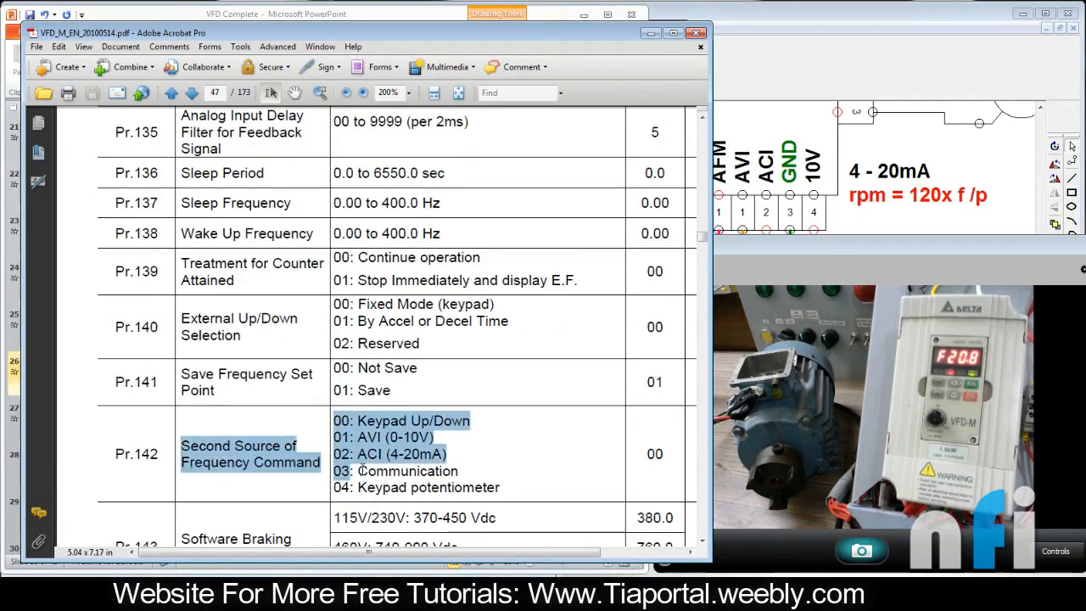
Step: Bring up the wiring diagram with PLC outputs Y0–Y5 wired to drive inputs M0–M5
left_click(428, 438)
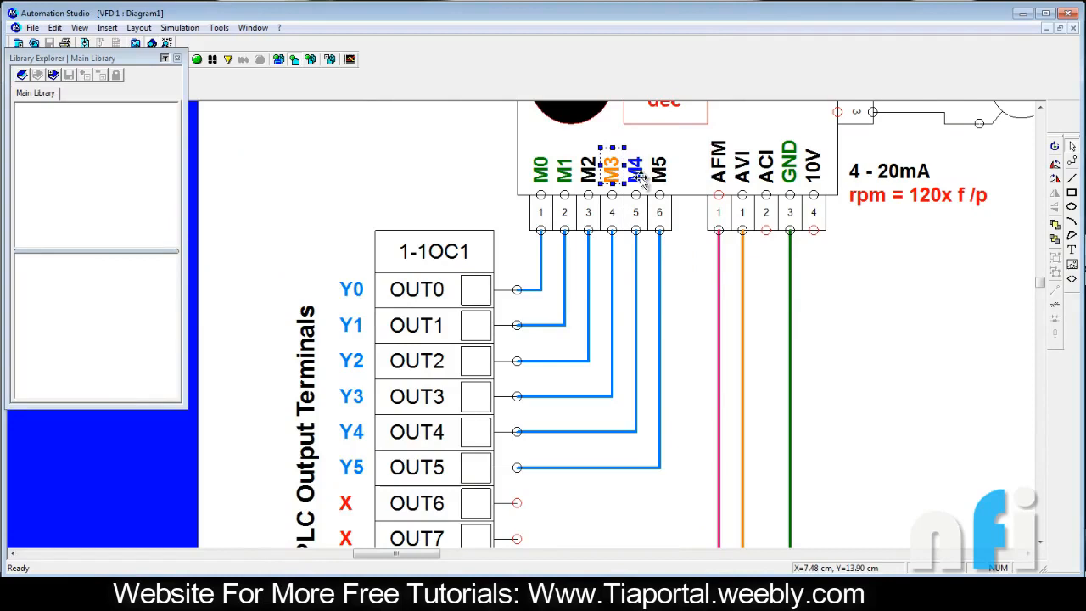
Step: Switch to the manual window for the Pr.38–Pr.42 multi-function input parameters
left_click(635, 171)
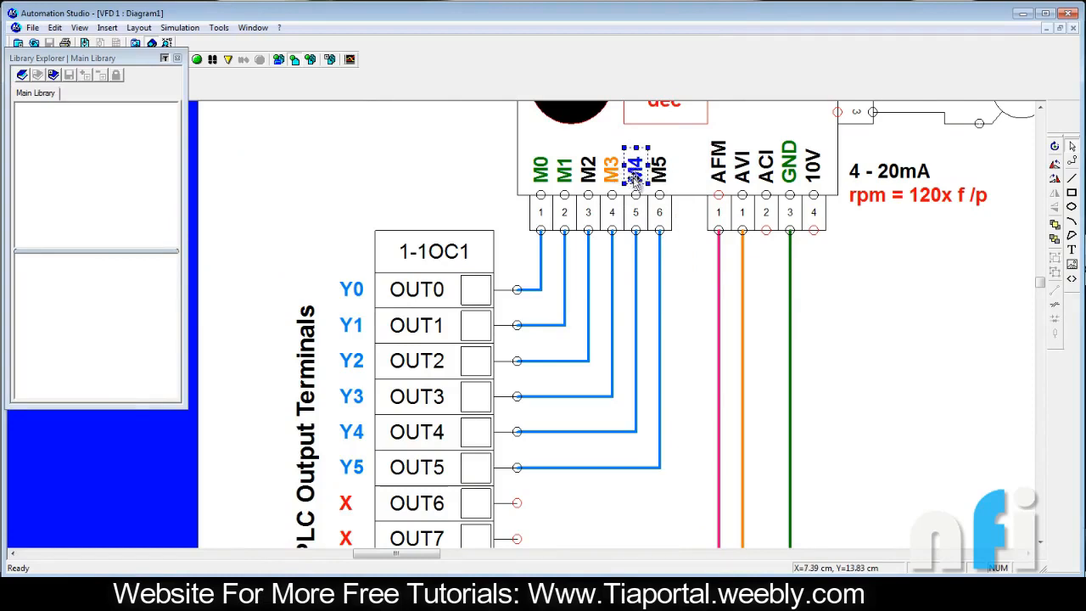
mouse_move(683, 189)
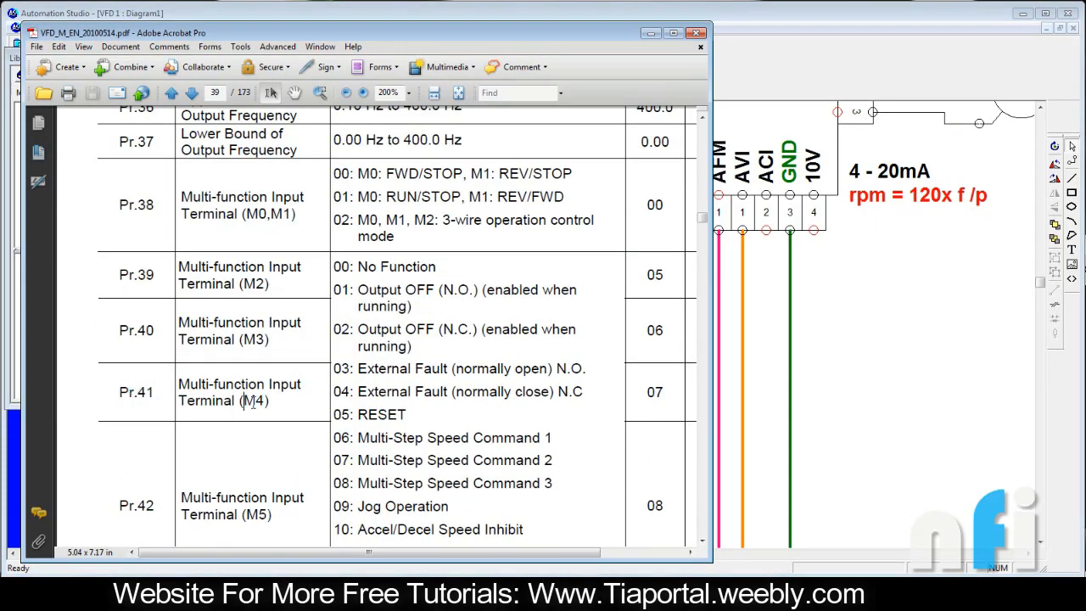
left_click(192, 92)
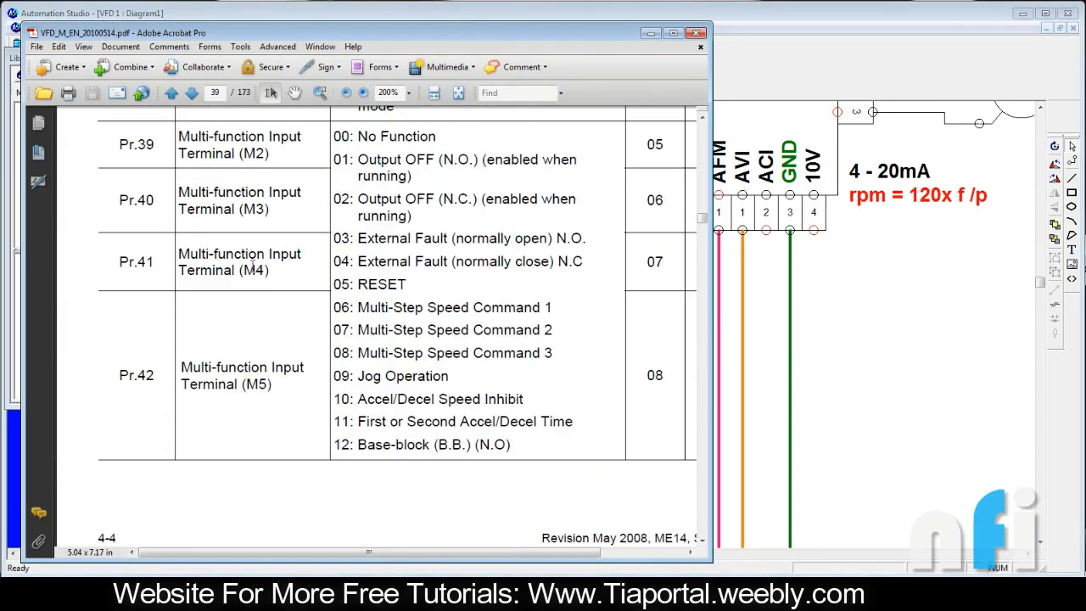
double_click(255, 270)
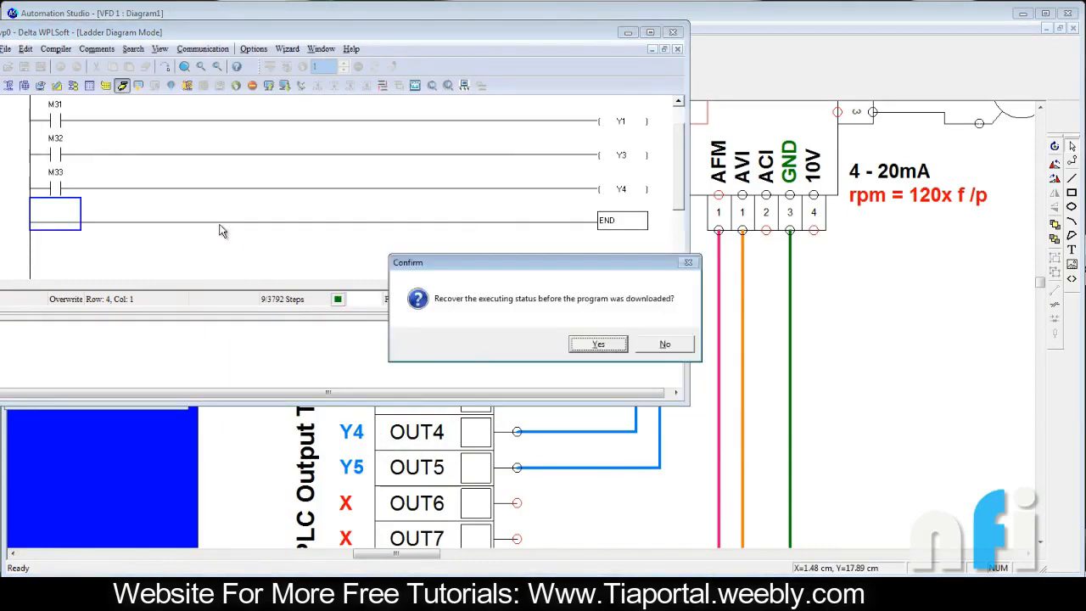
Step: Confirm the run-status prompt after download and force relay M33 on in the running PLC
left_click(598, 343)
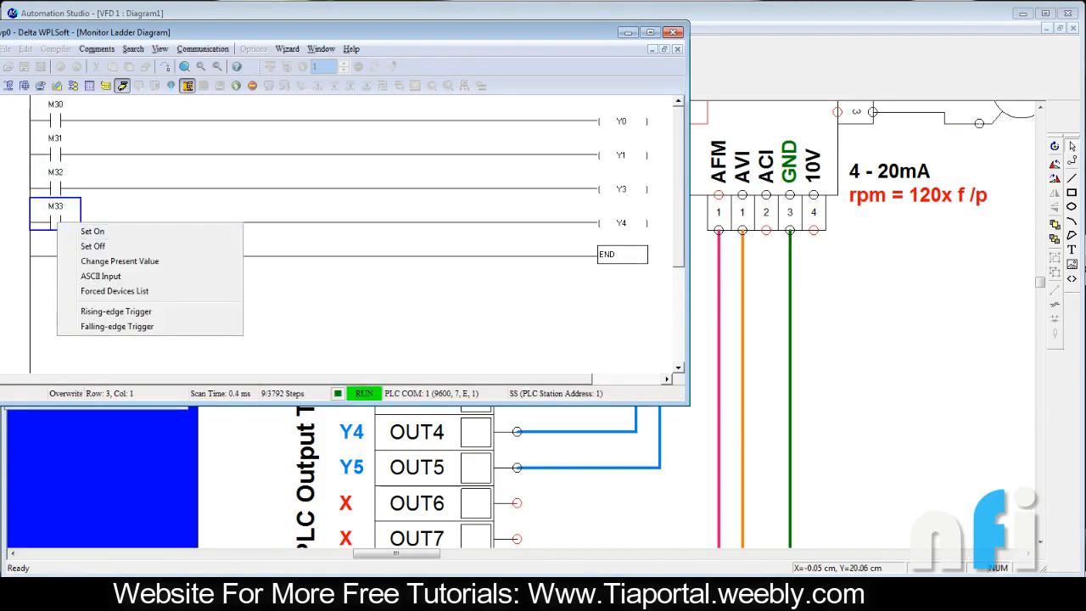
left_click(91, 231)
type("10")
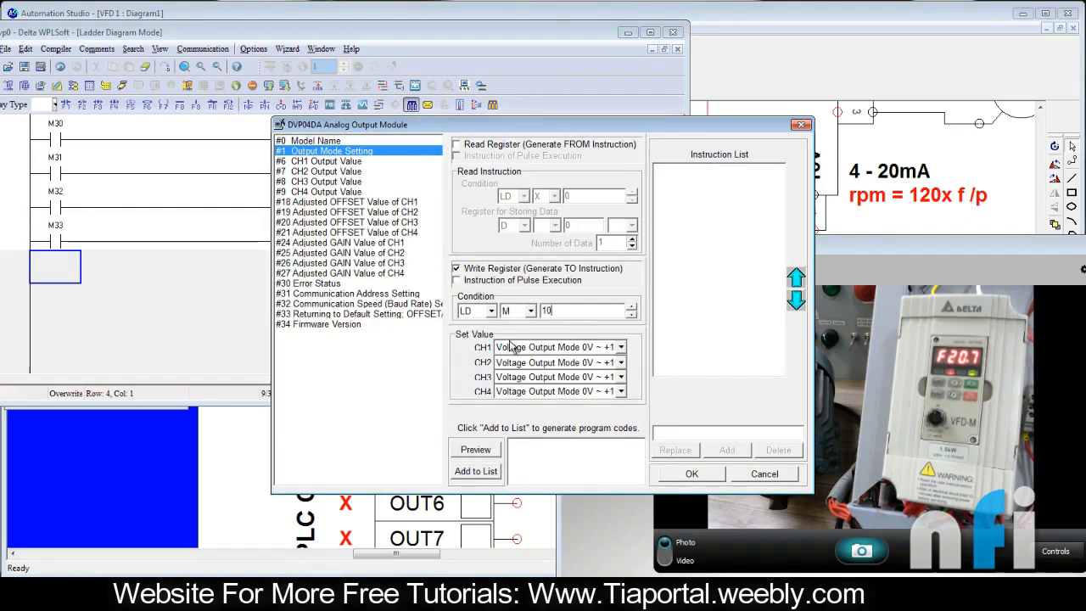
Step: Add DVP04DA Output Mode Setting and CH1 Output Value (from D0) writes to the instruction list
left_click(475, 472)
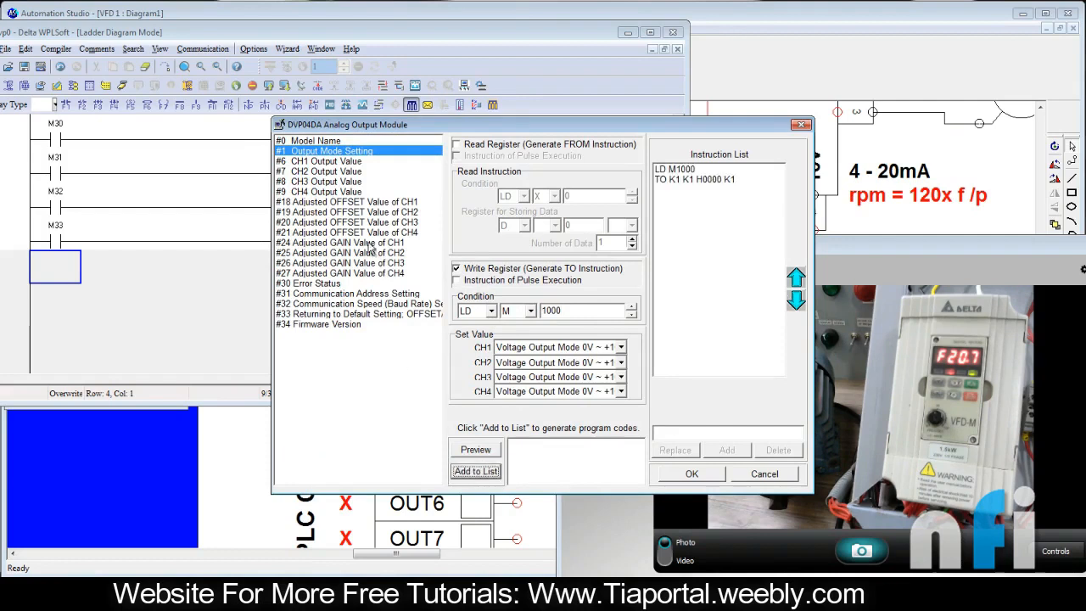
left_click(331, 171)
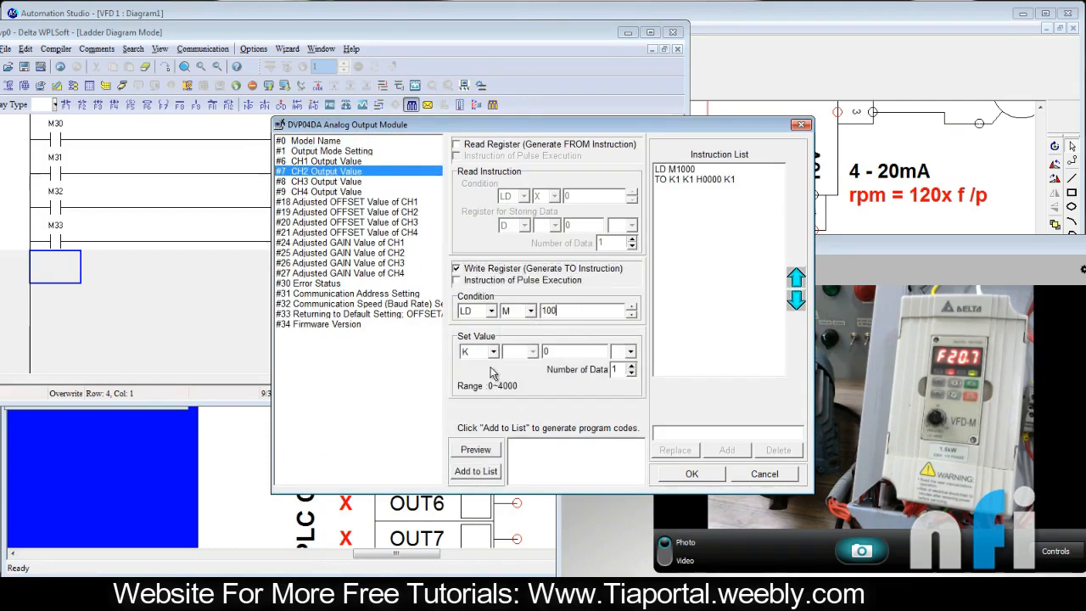
left_click(495, 351)
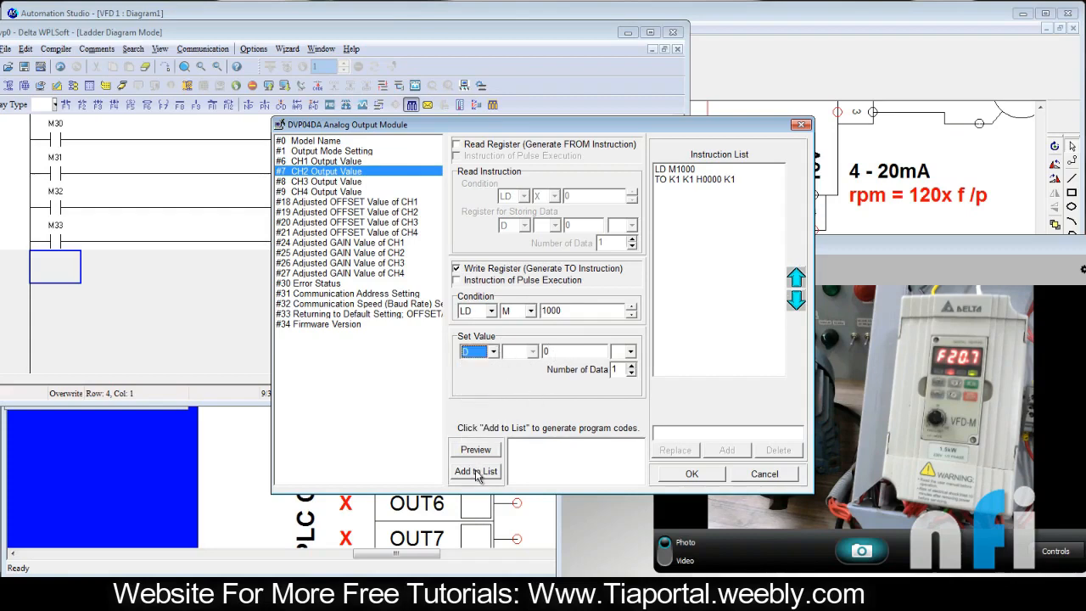
left_click(691, 474)
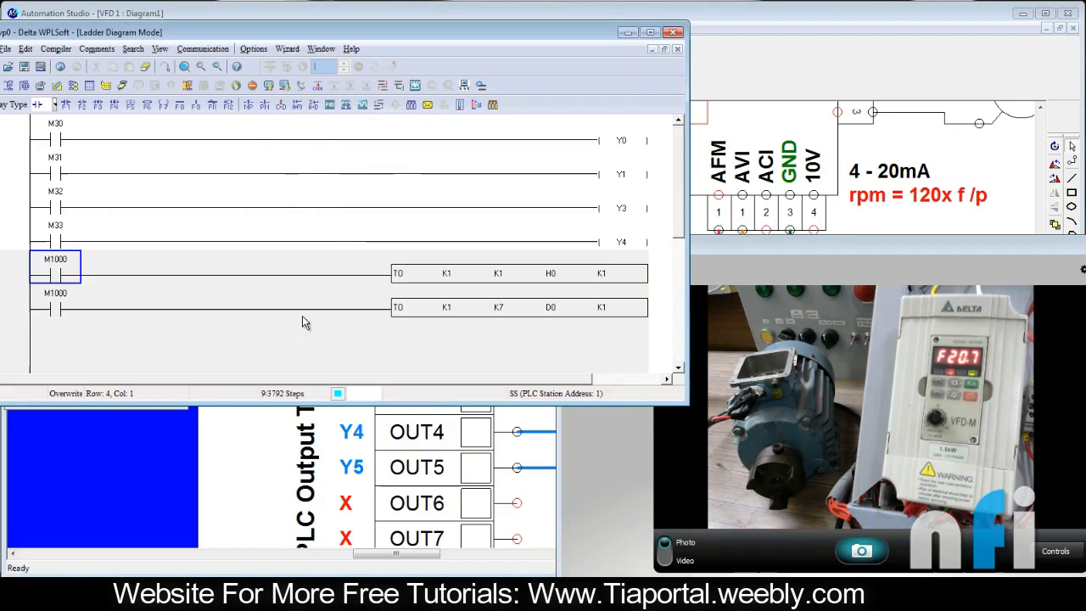
Step: Compile and download the program, then set D0's present value to K1000
left_click(518, 307)
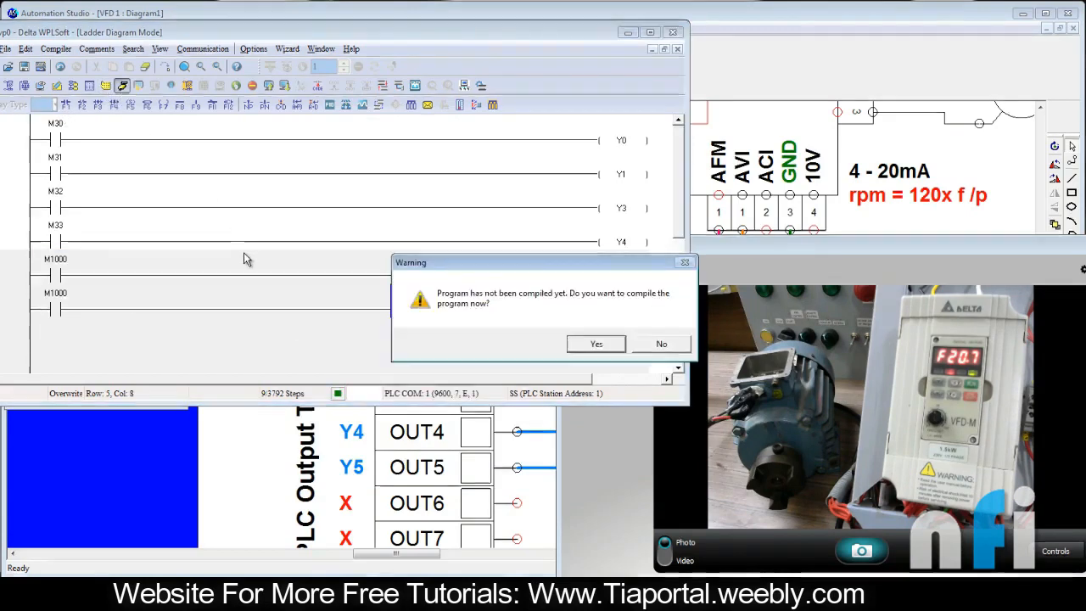
left_click(594, 343)
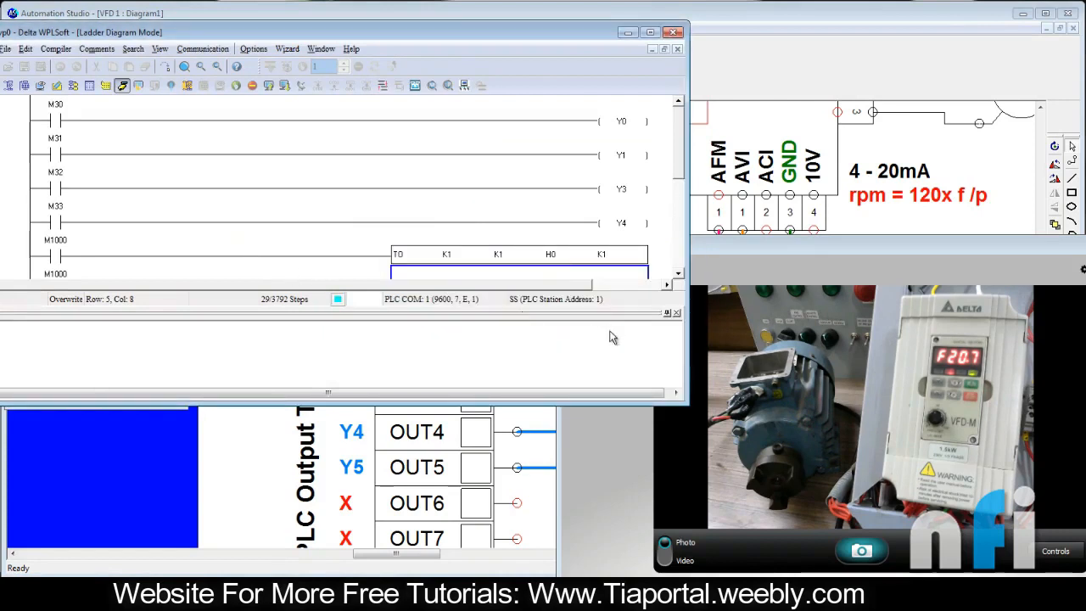
left_click(191, 85)
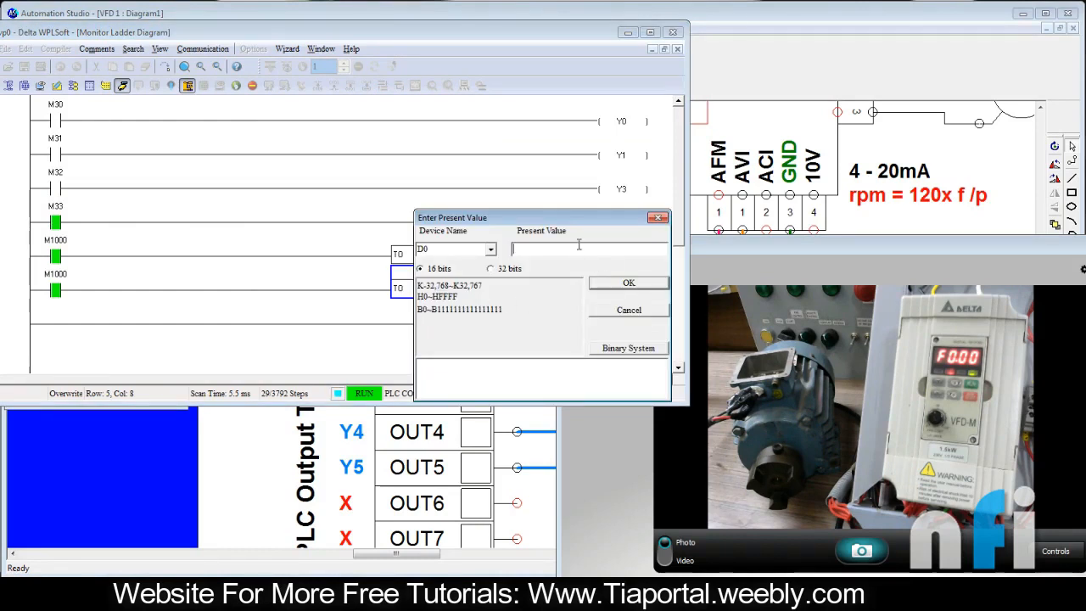
type("K1000")
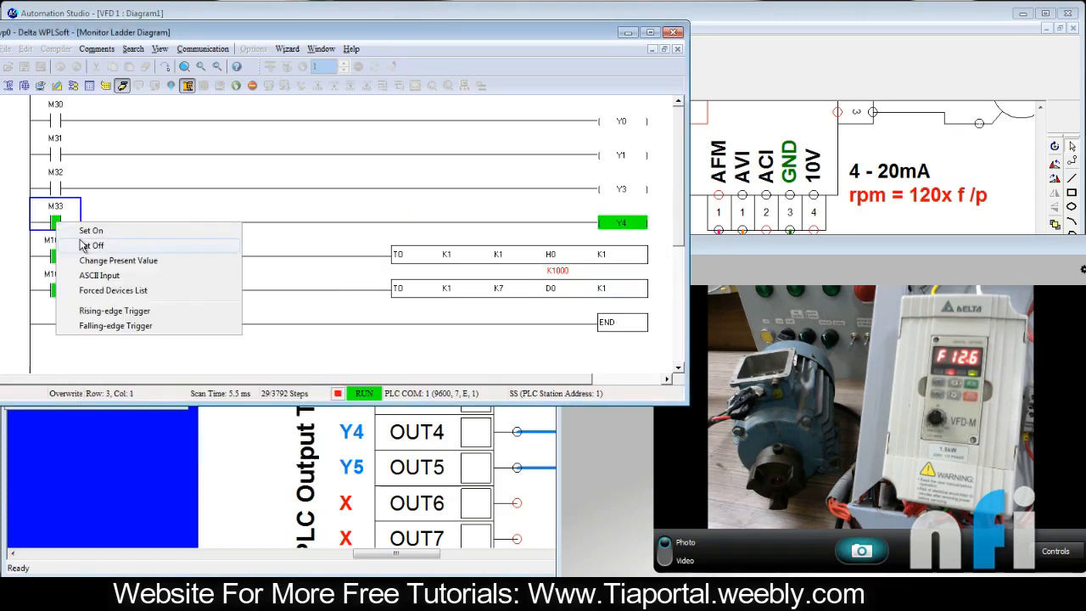
Step: Force M33 off and back on using the Set On/Set Off options
left_click(95, 245)
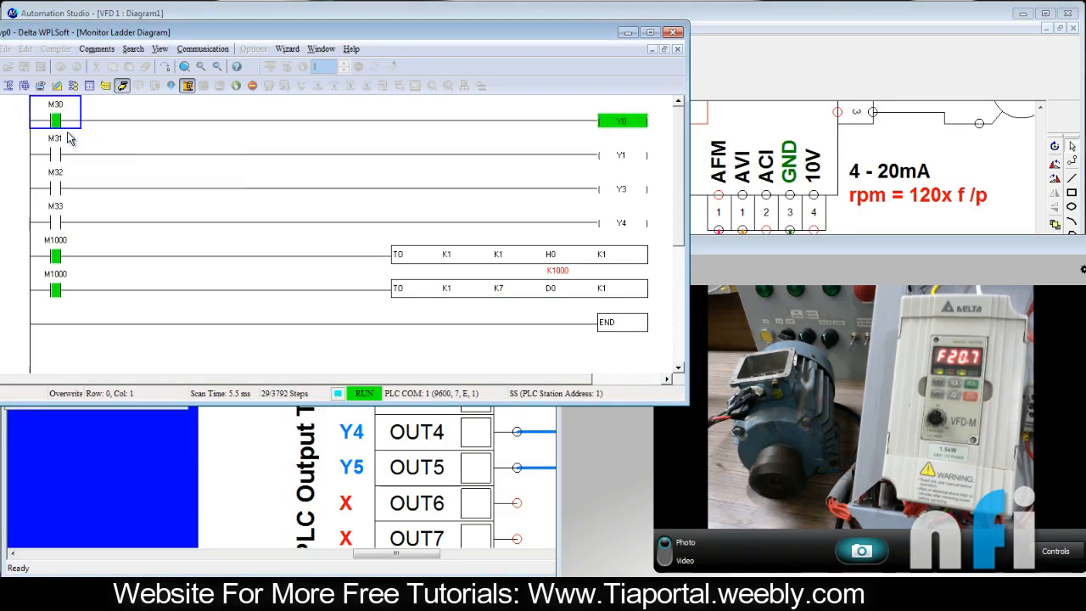
left_click(55, 224)
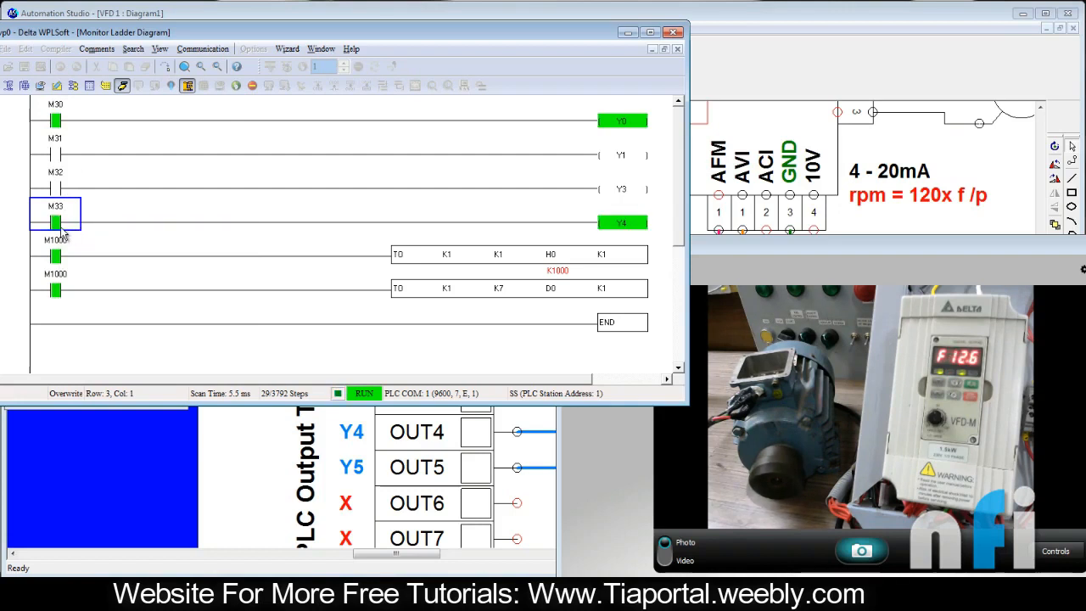
right_click(54, 219)
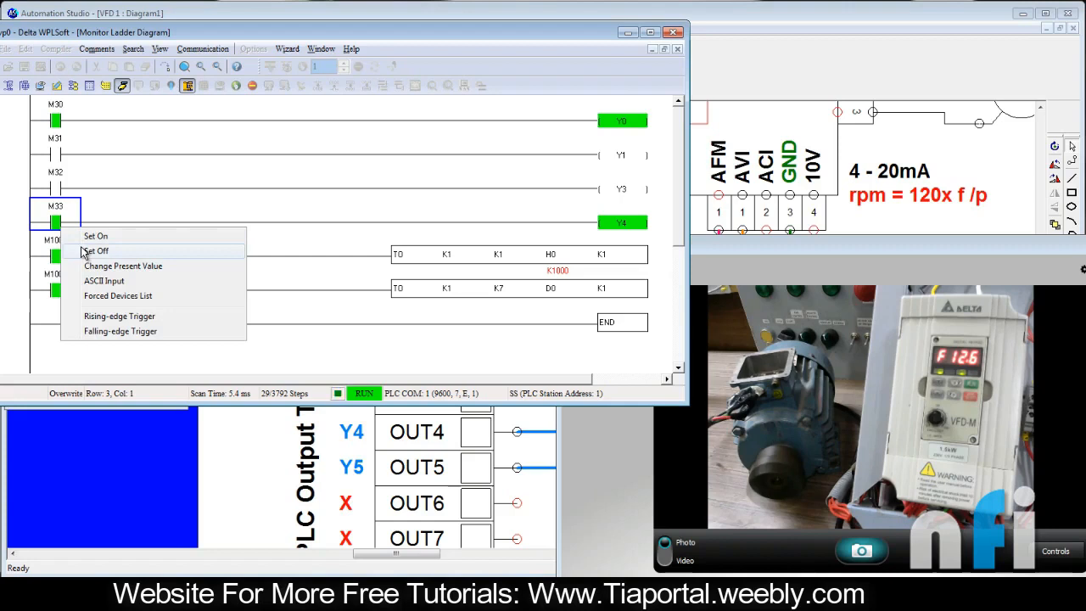
left_click(98, 252)
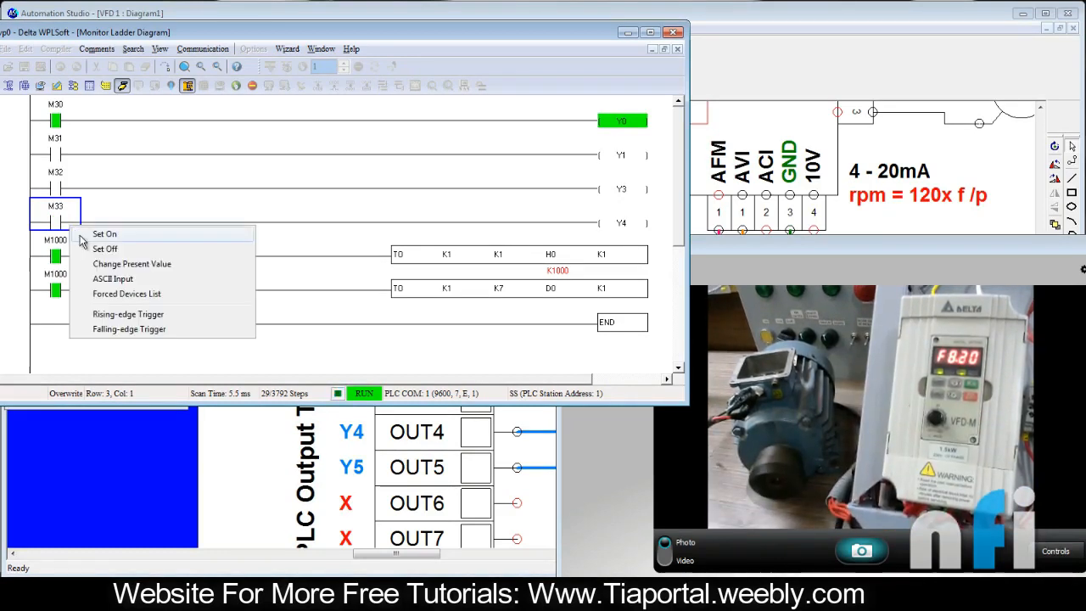
left_click(104, 234)
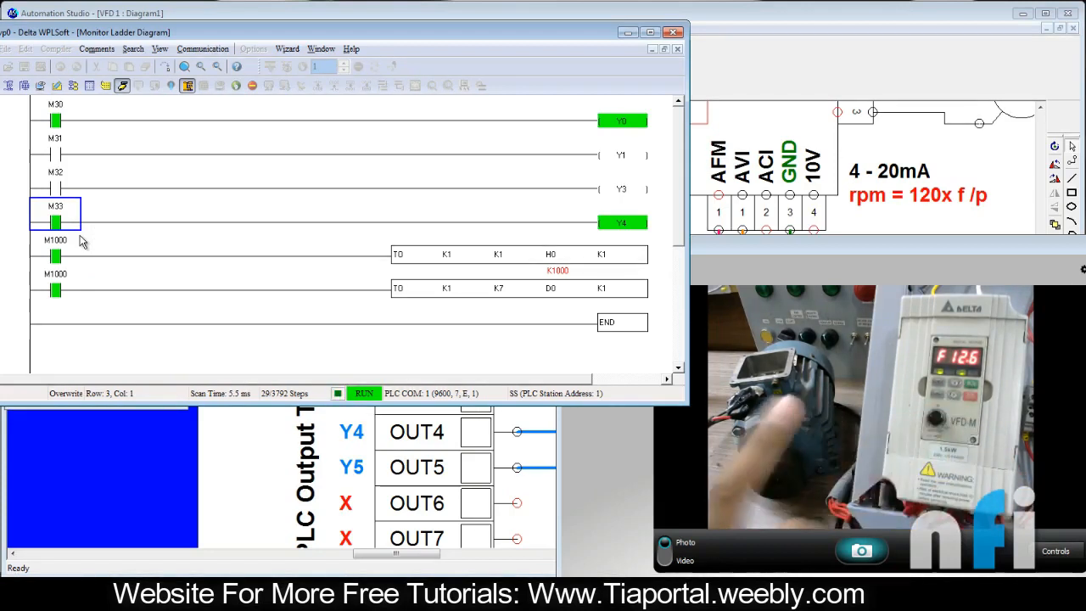
Step: Change D0's present value to K1500 on the TO rung, then bring up M32's forcing options
left_click(547, 289)
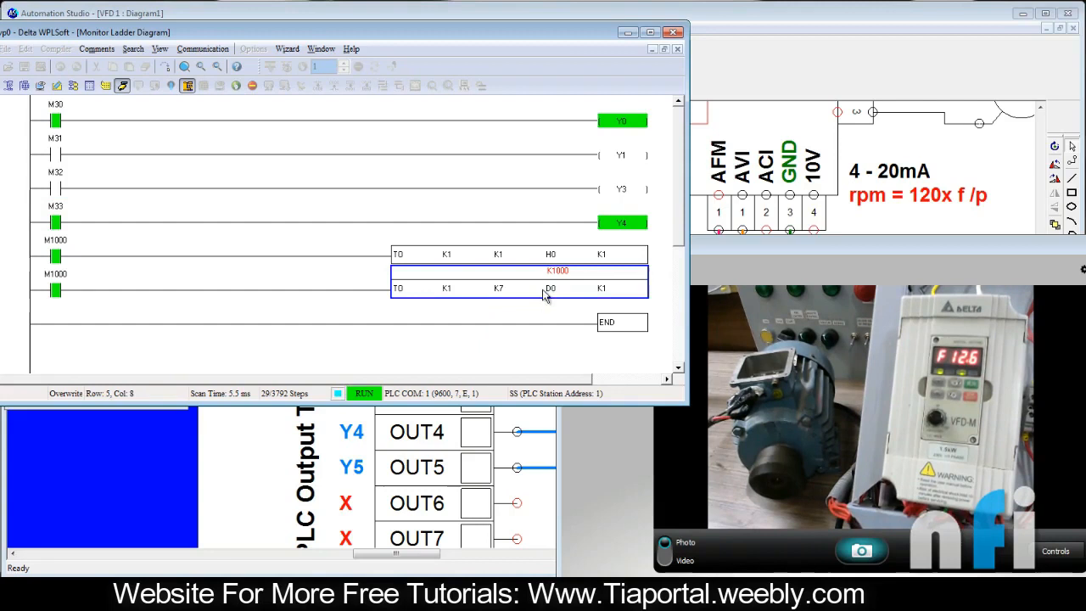
double_click(550, 289)
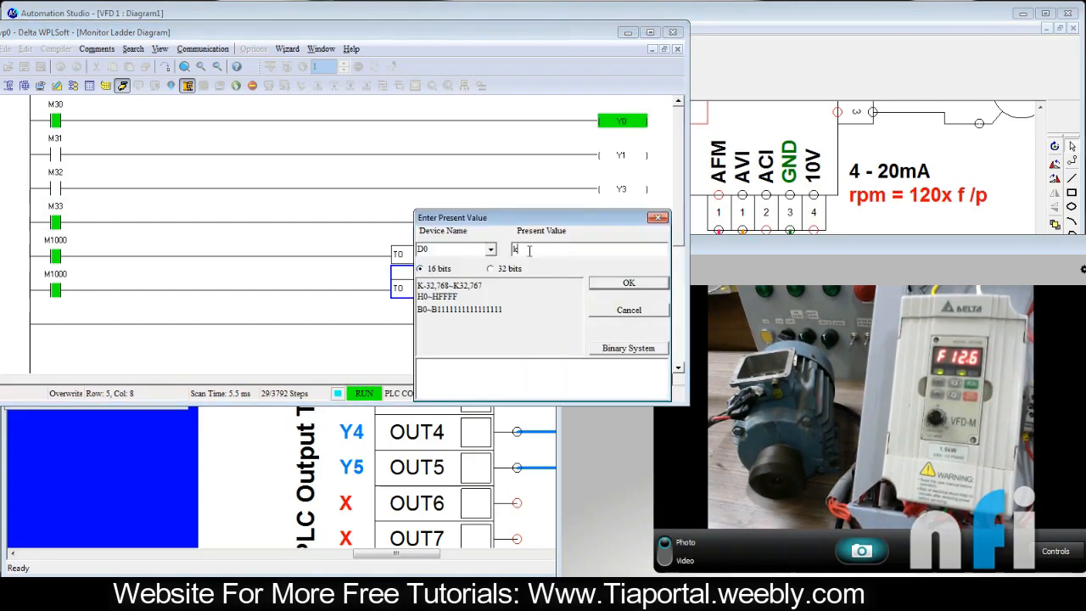
type("K1500")
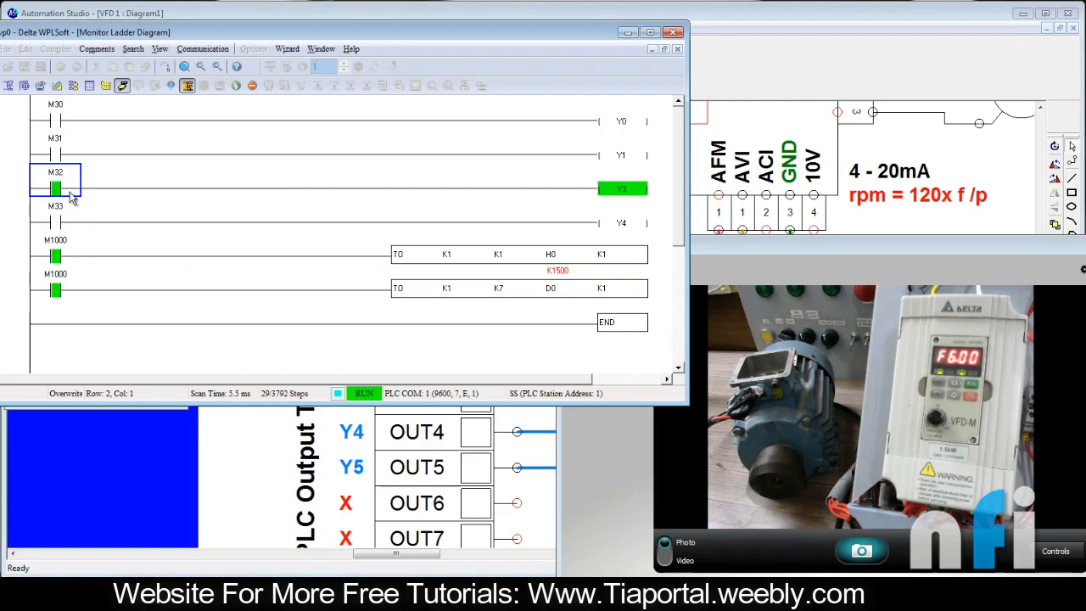
right_click(53, 224)
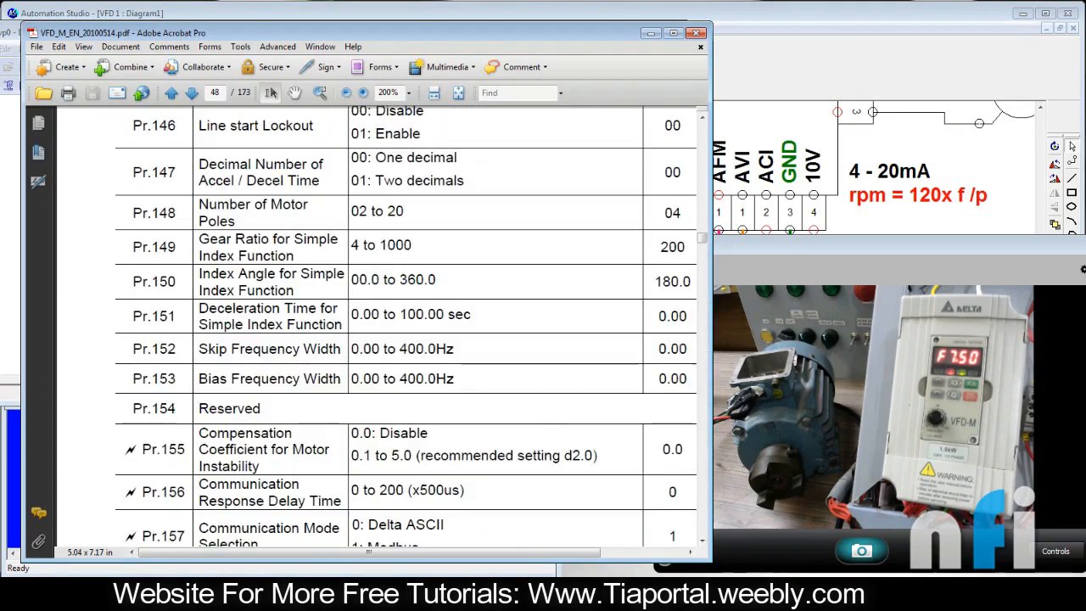
Step: Go back to the Pr.142 page and highlight its ACI (4-20mA) option, then clear the marking
left_click(190, 92)
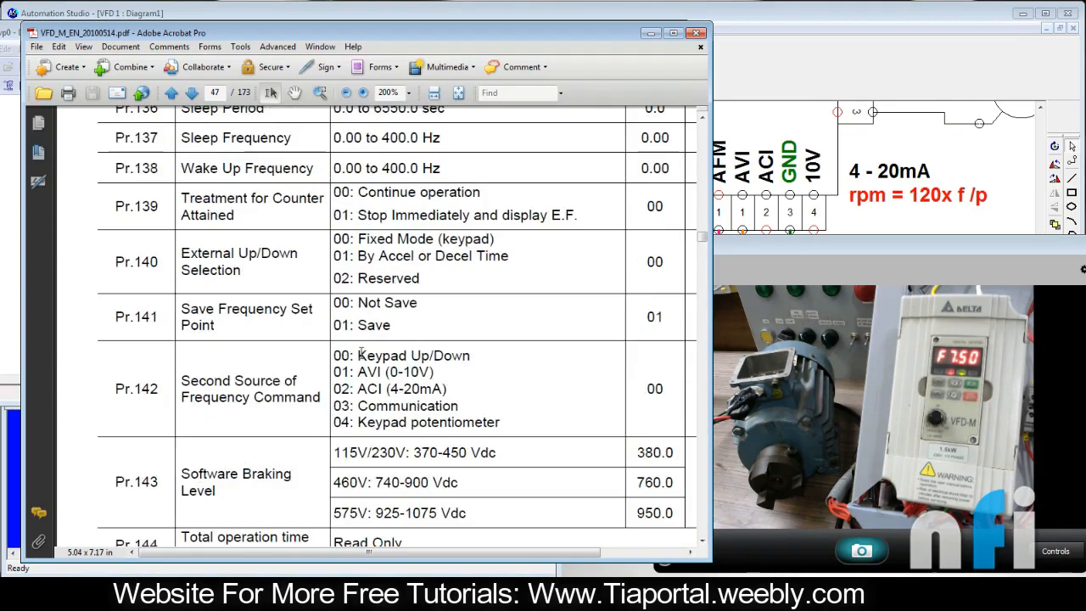
double_click(390, 405)
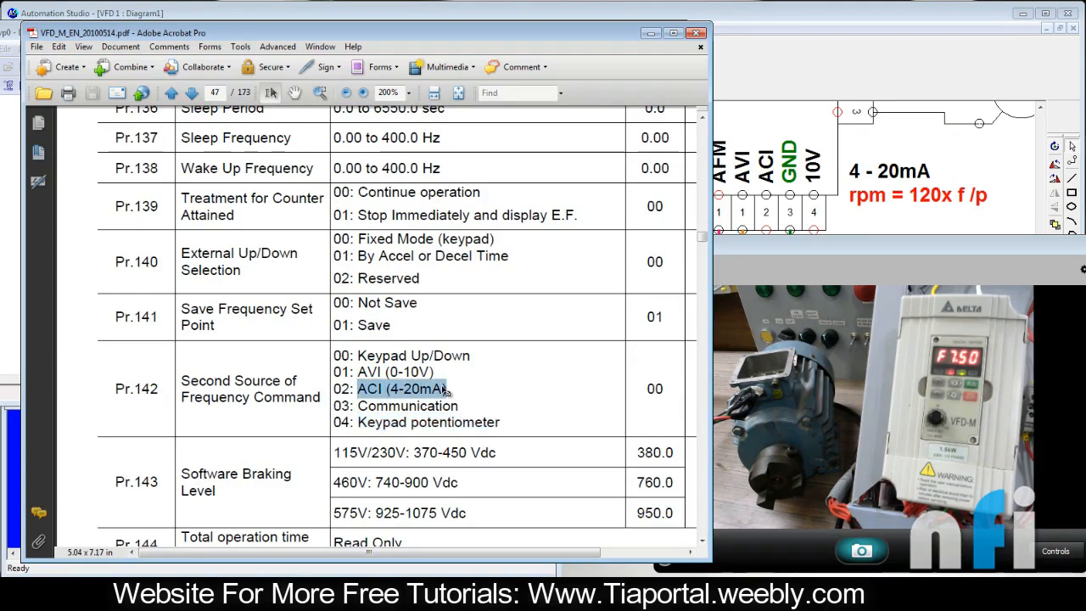
left_click(384, 389)
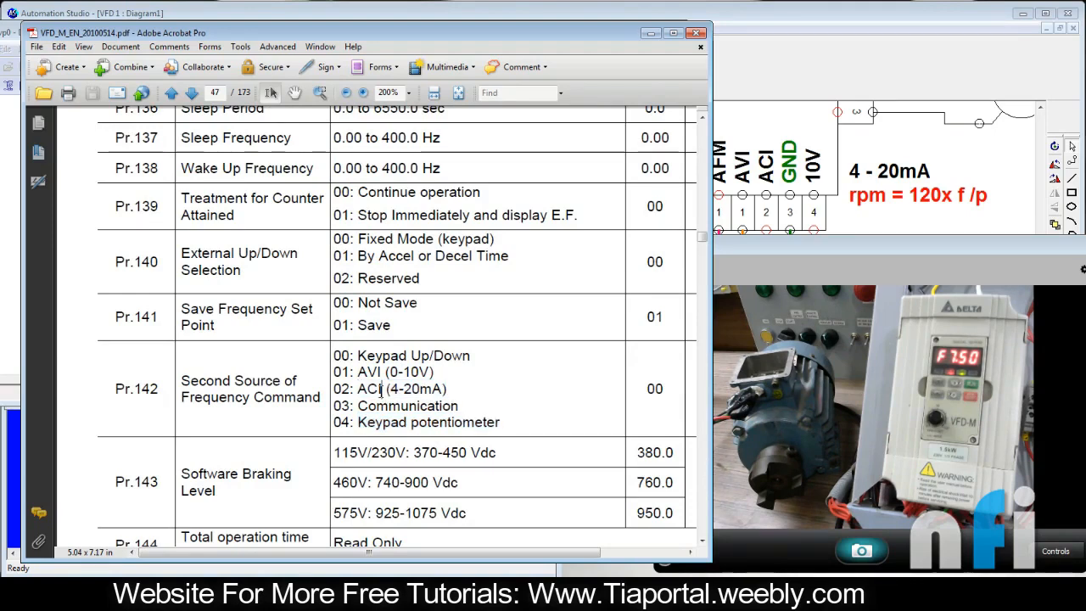